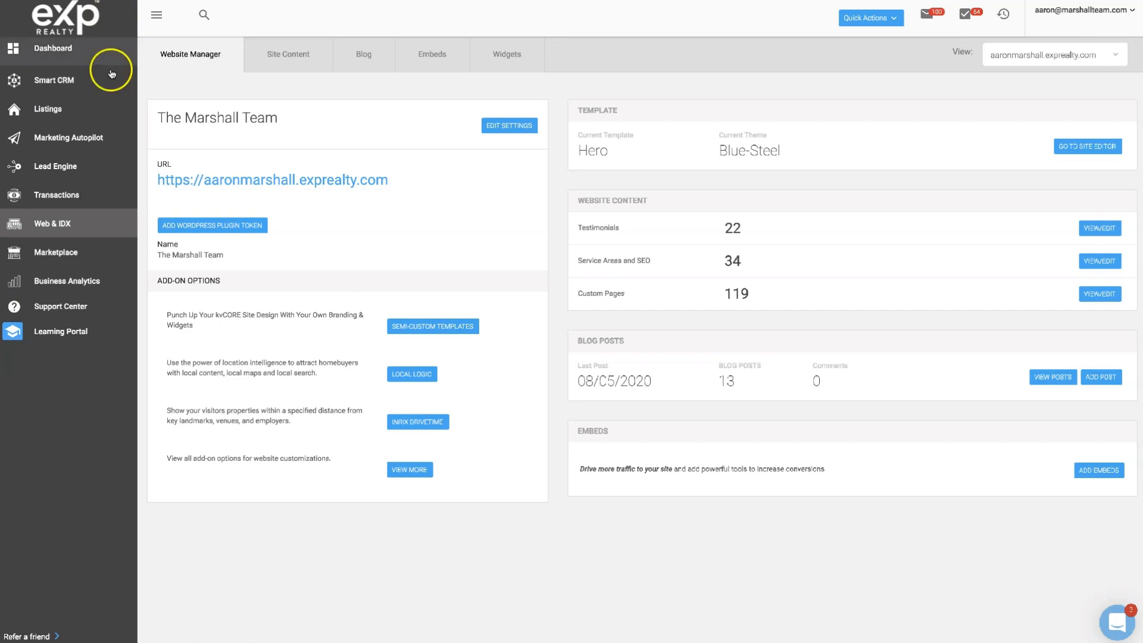
mouse_move(97, 229)
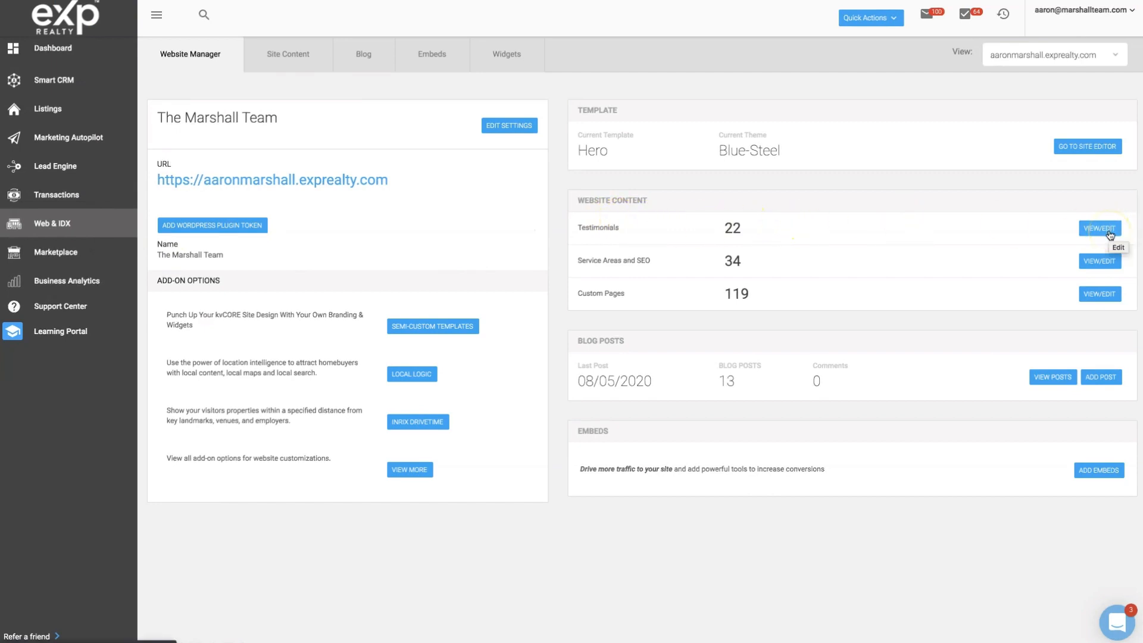
- Open View/Edit for Testimonials in Site Content to reach the Marshall Team testimonials
click(1099, 228)
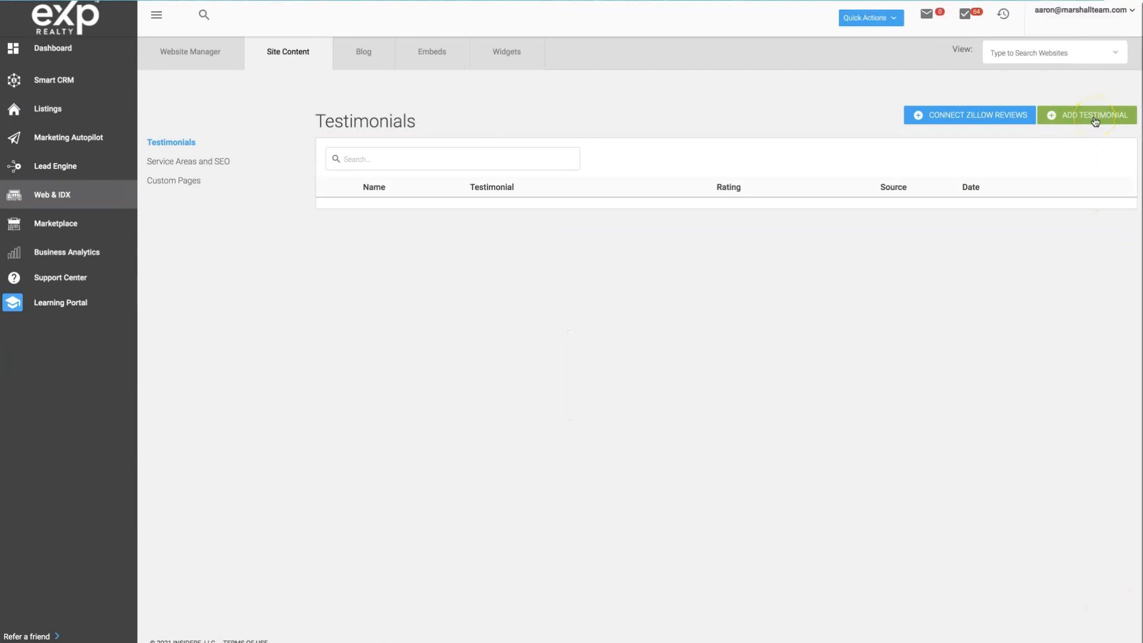
click(1087, 114)
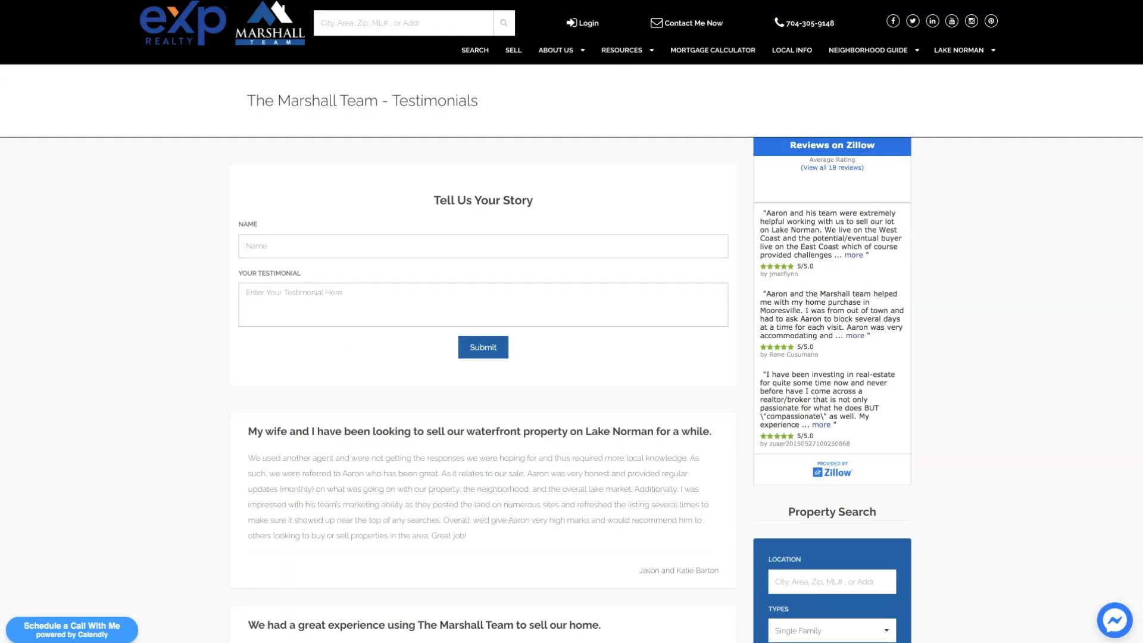
mouse_move(635, 115)
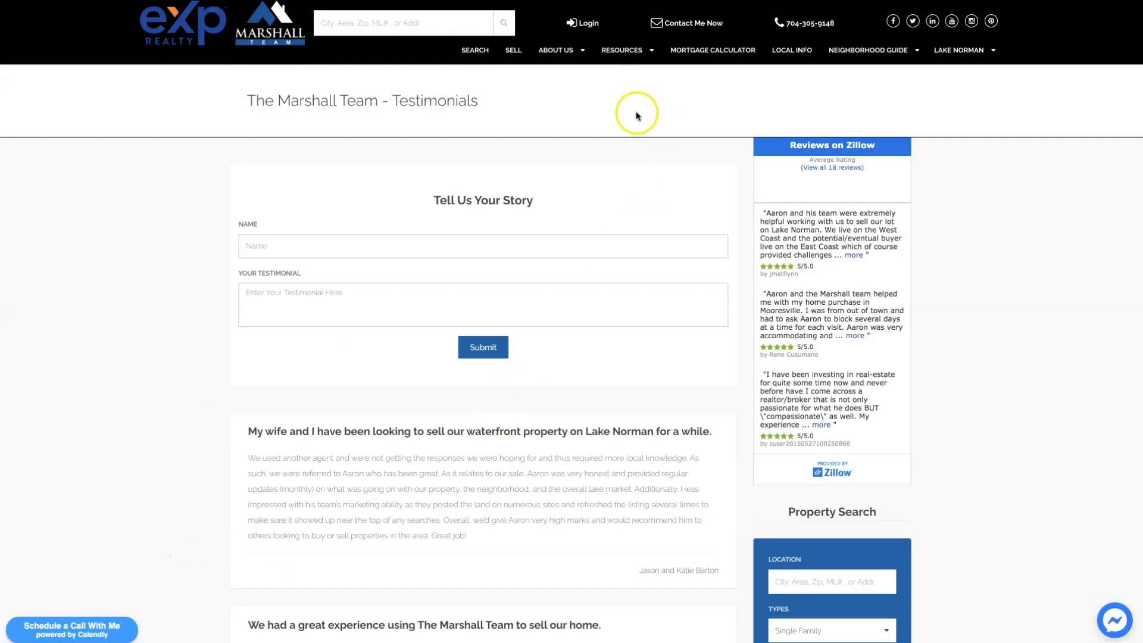
- View the Marshall Team's live Testimonials page with its story form and reviews
click(555, 50)
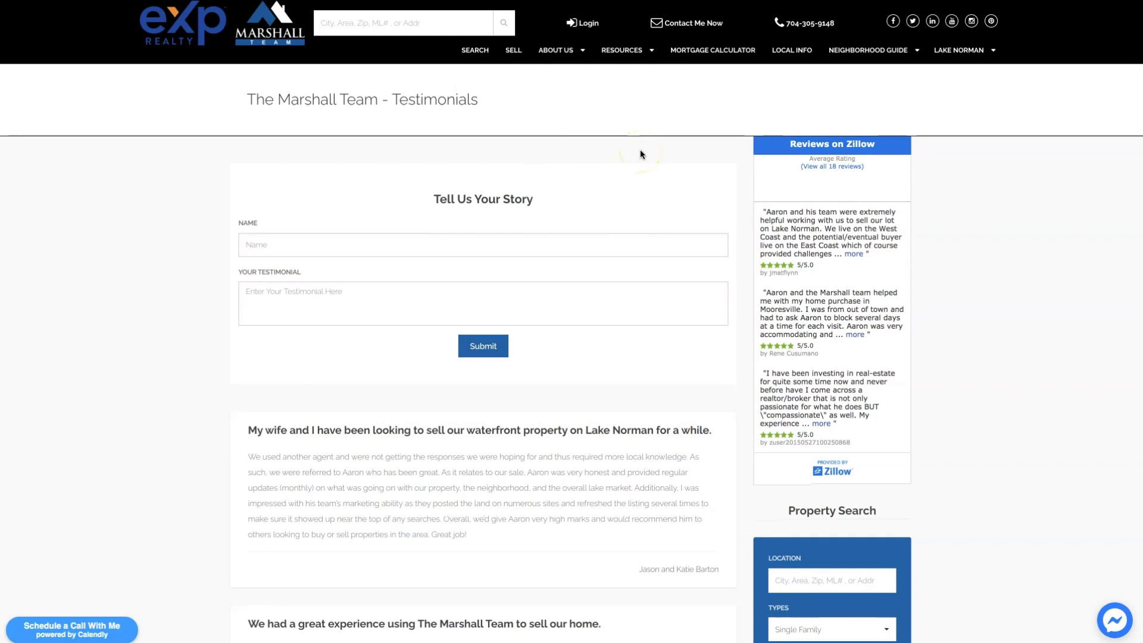
mouse_move(676, 176)
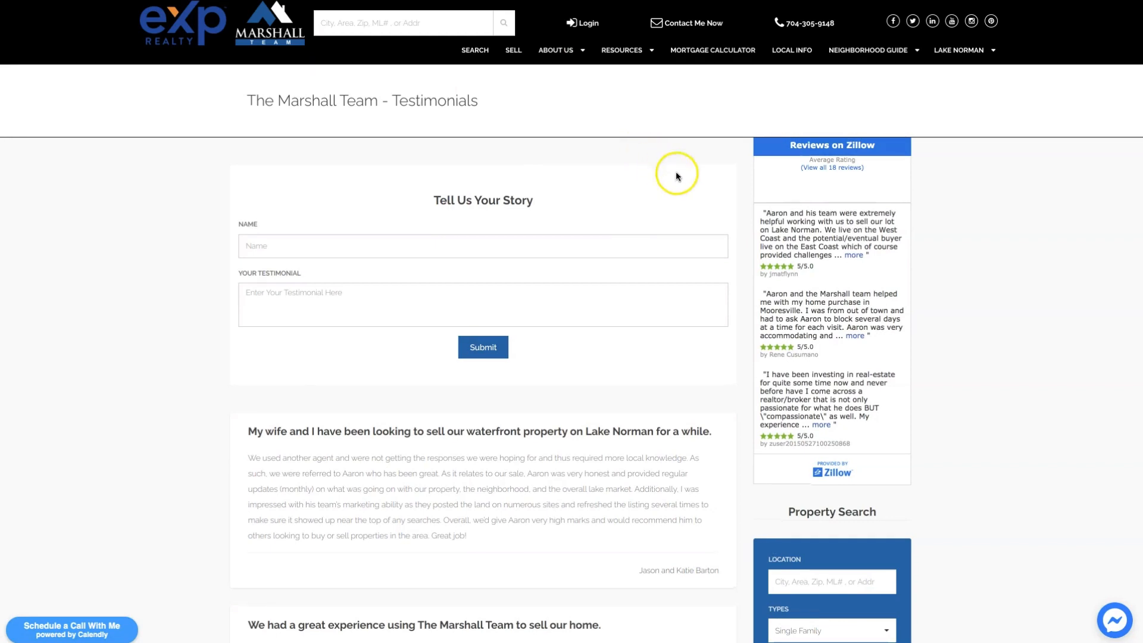
mouse_move(510, 380)
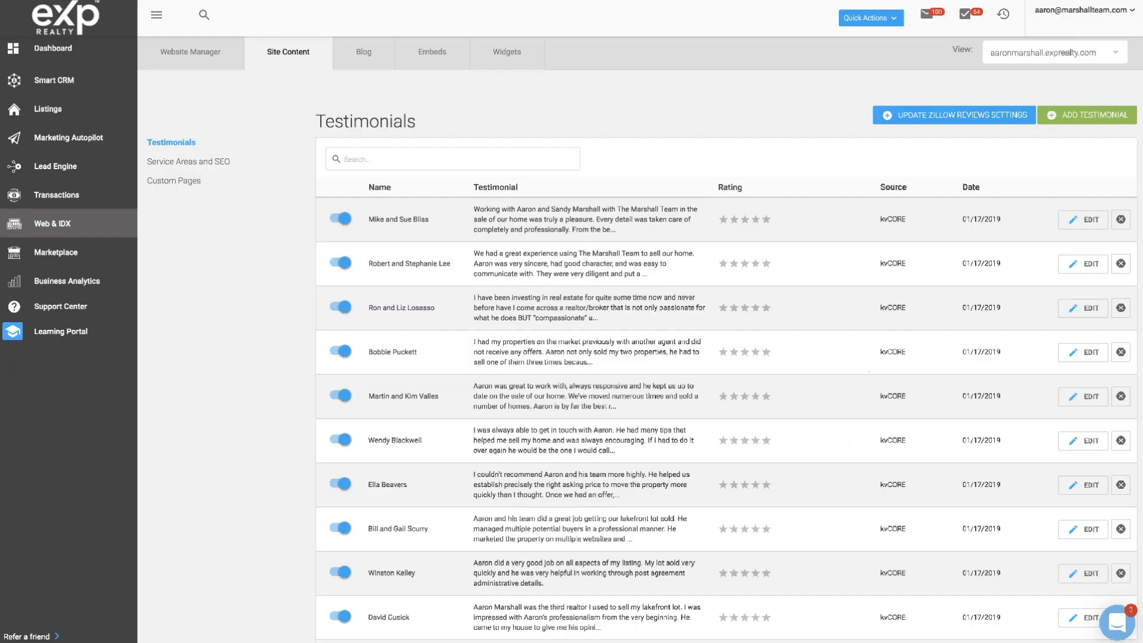
mouse_move(273, 154)
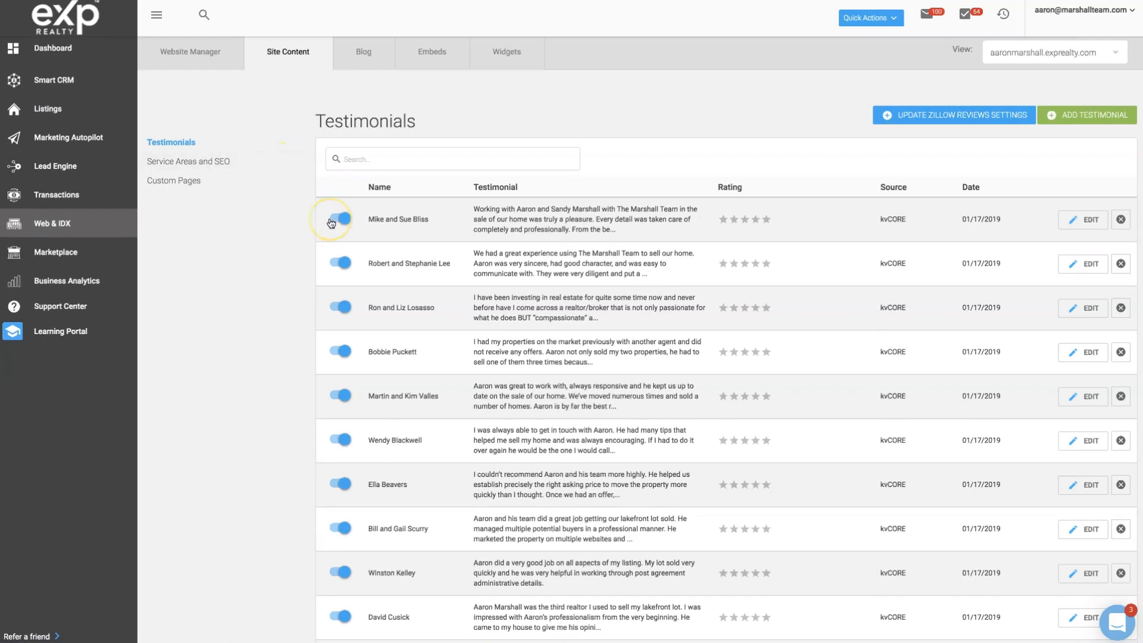
- Toggle the first testimonial's publish switch off and back on
click(338, 223)
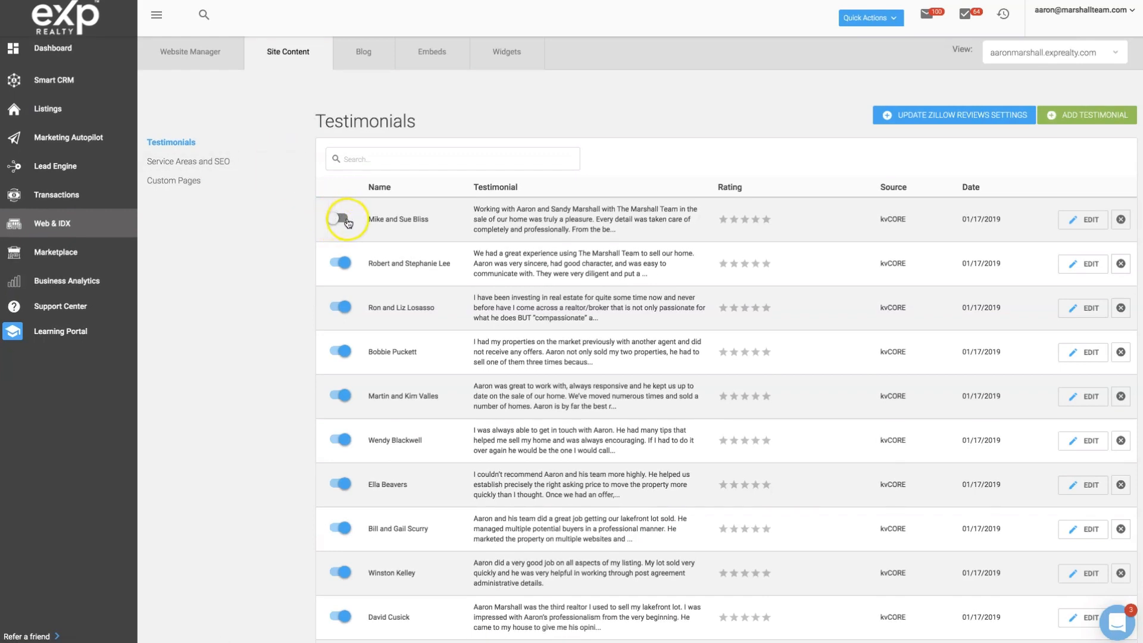
click(339, 219)
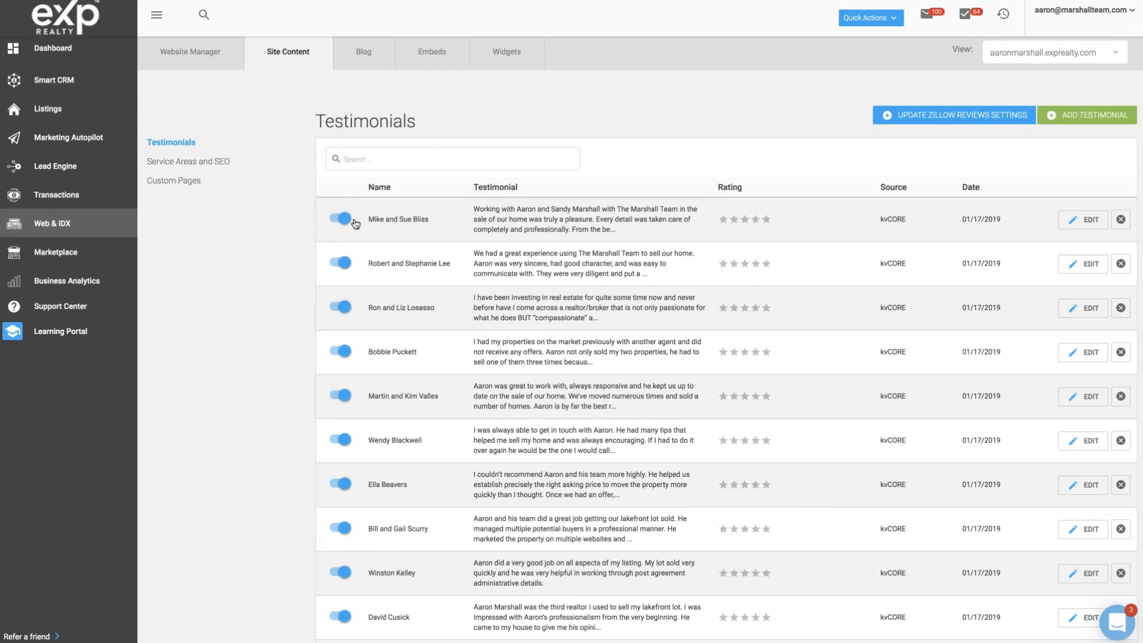